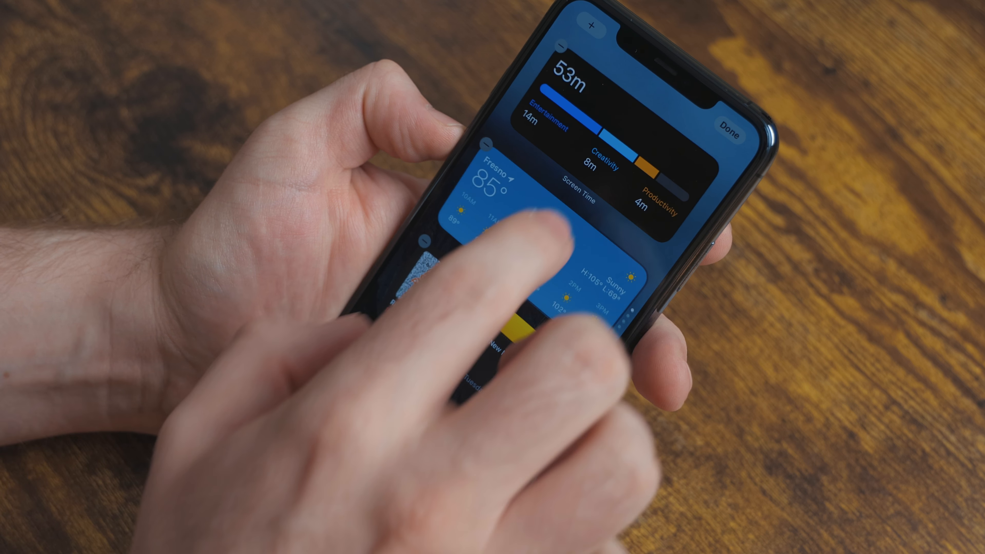
# - Add the Music Recently Played widget from the gallery to the top widget stack
pyautogui.click(730, 119)
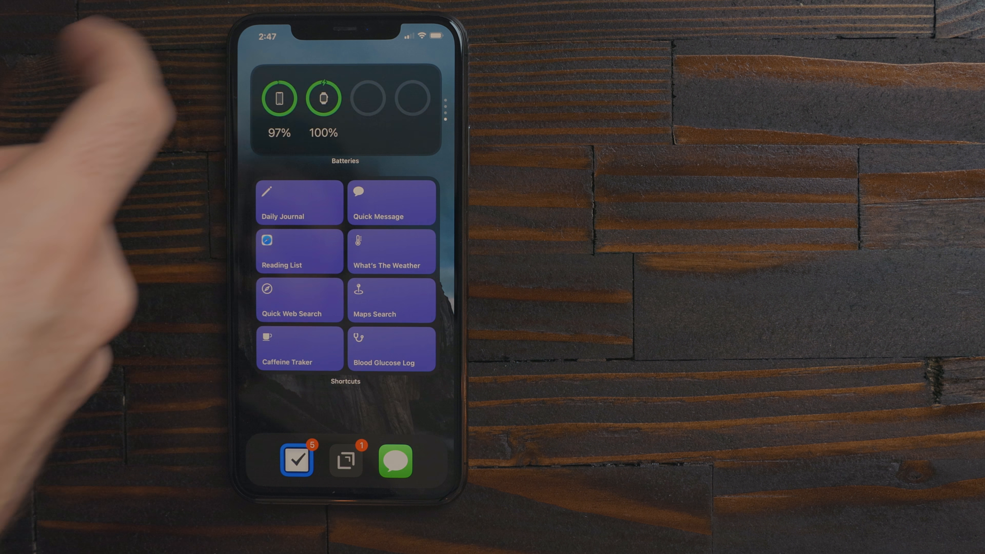
pyautogui.click(296, 461)
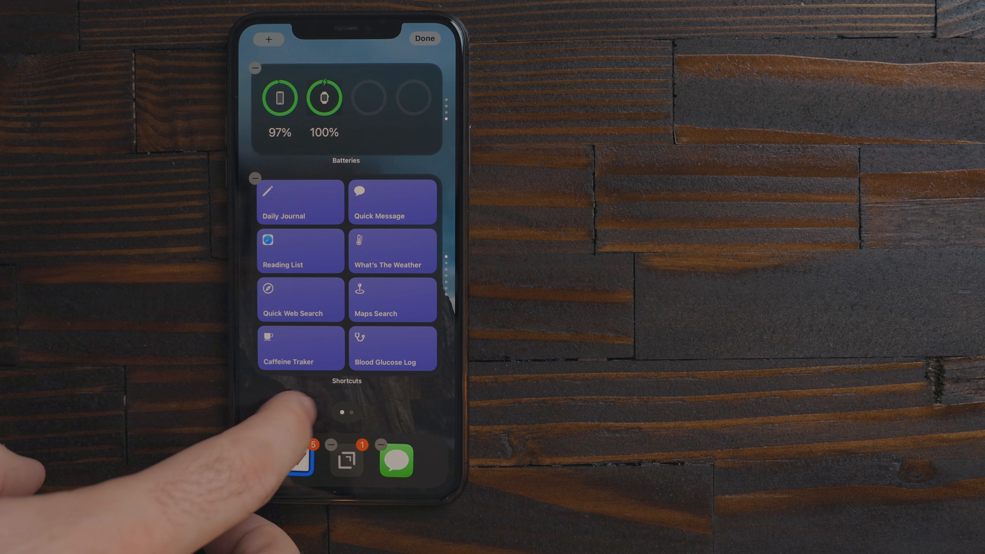
pyautogui.click(269, 39)
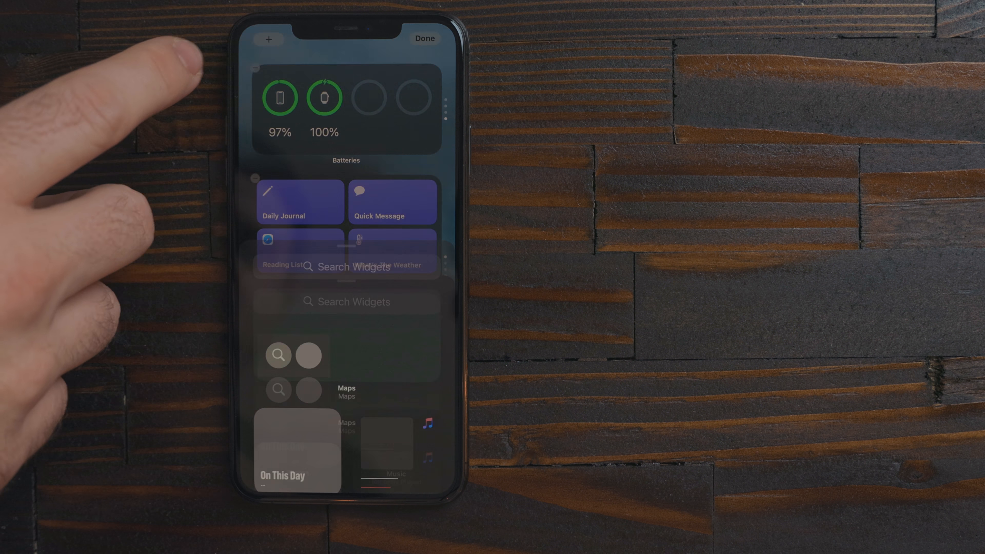
pyautogui.scroll(-3)
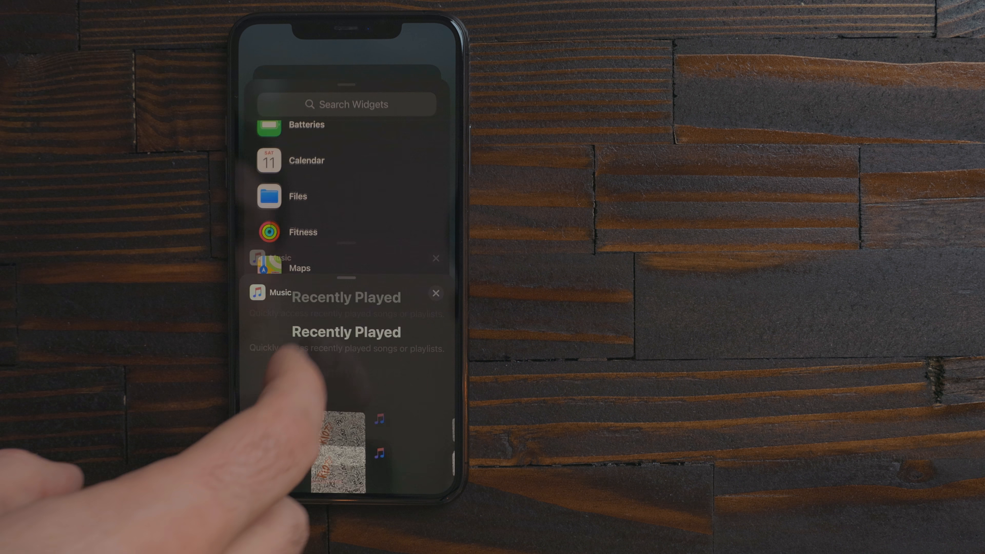
pyautogui.click(345, 292)
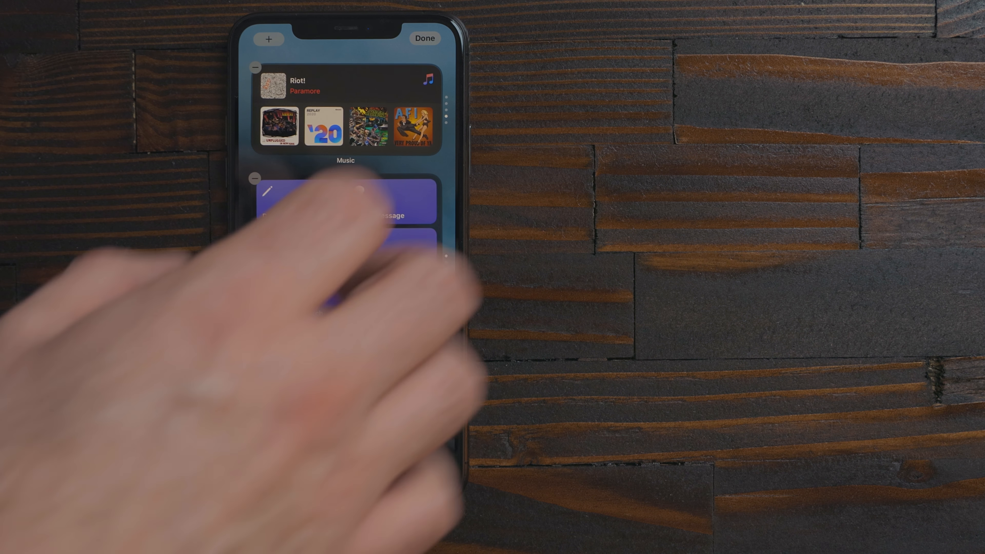
pyautogui.click(425, 38)
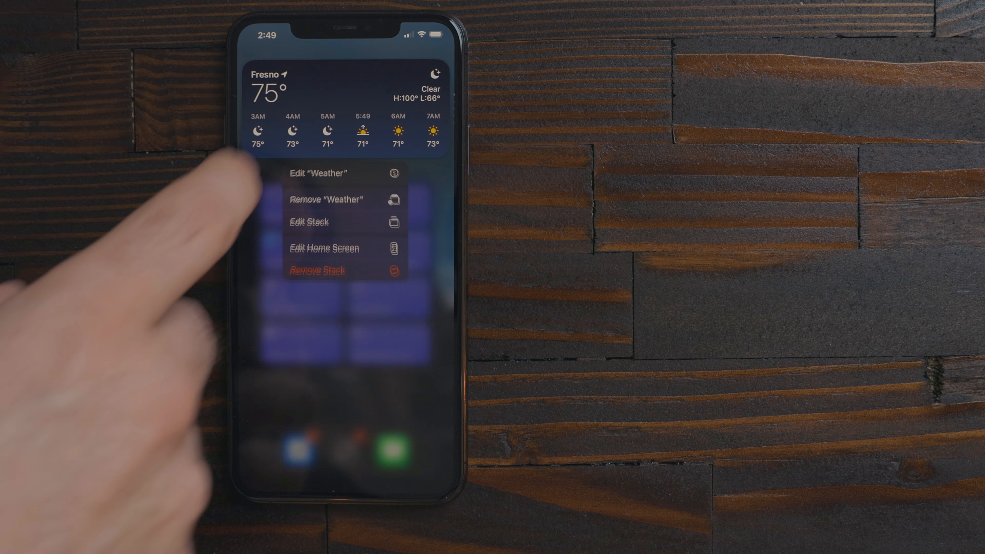
# - Delete the Music widget from the weather stack via Edit Stack
pyautogui.click(308, 221)
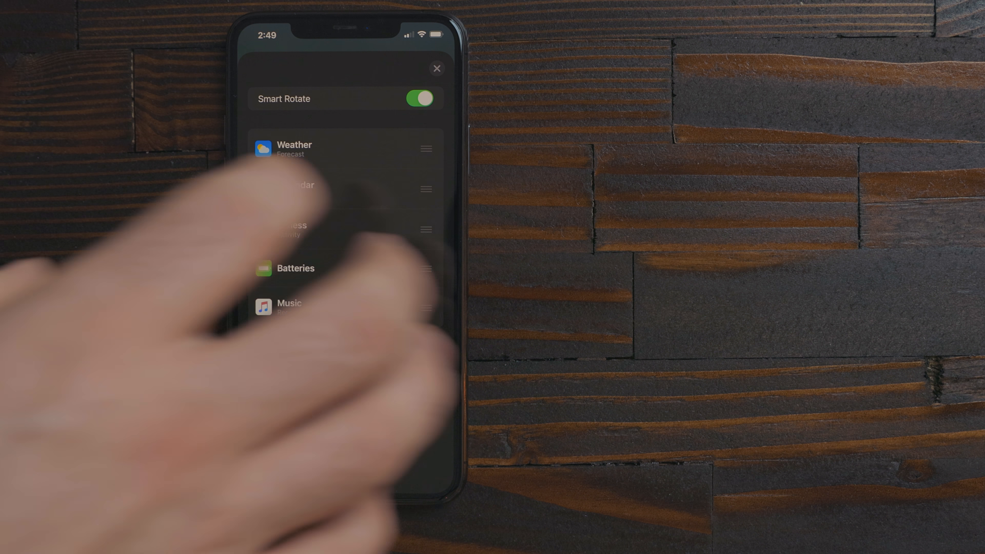
pyautogui.click(419, 99)
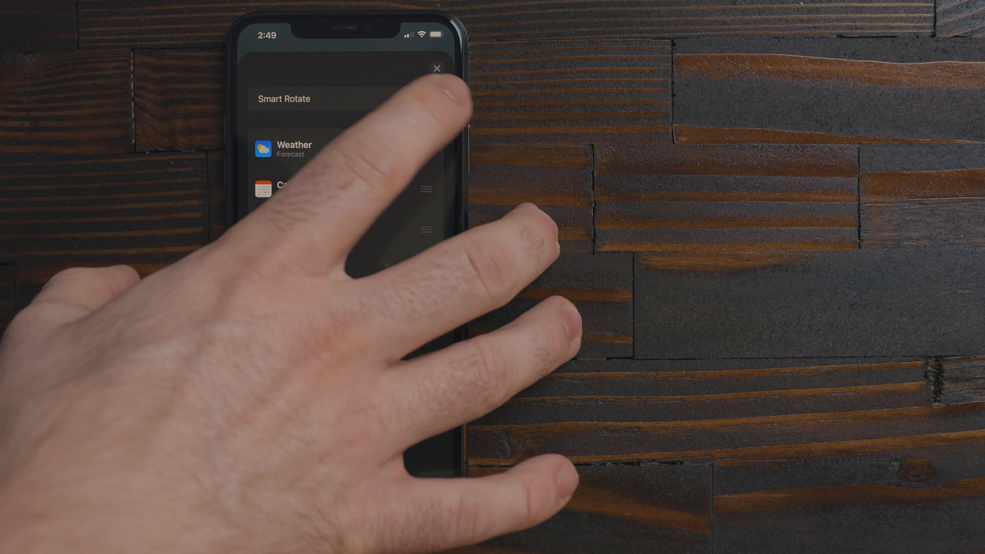
pyautogui.click(419, 102)
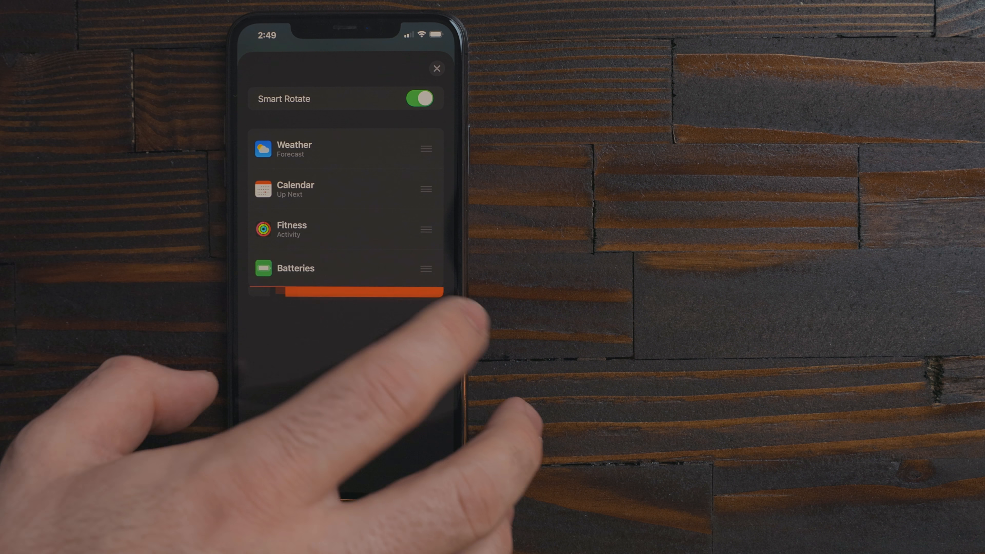
pyautogui.click(437, 70)
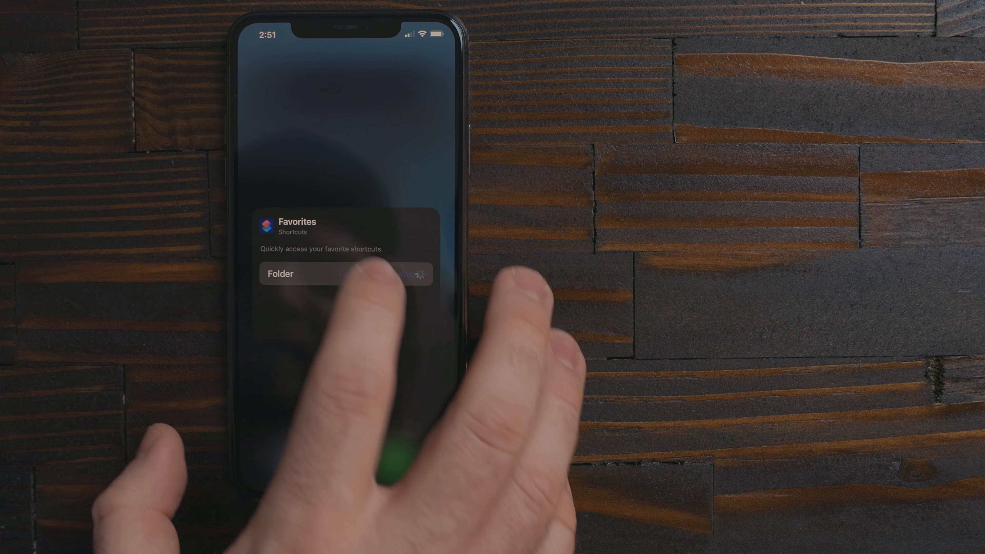
# - Point the Shortcuts widget at another folder and swipe through the stacked Shortcuts widgets
pyautogui.click(346, 273)
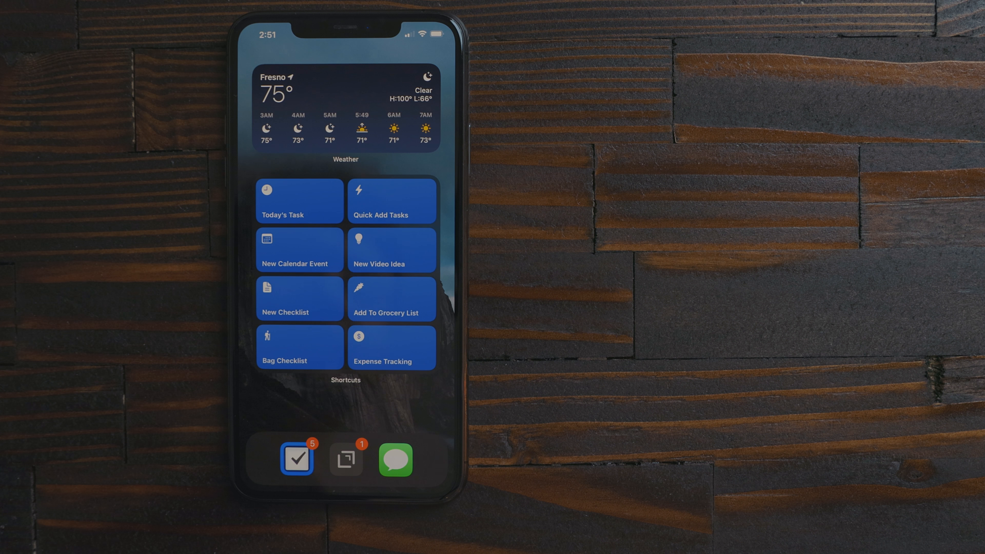
pyautogui.hscroll(-3)
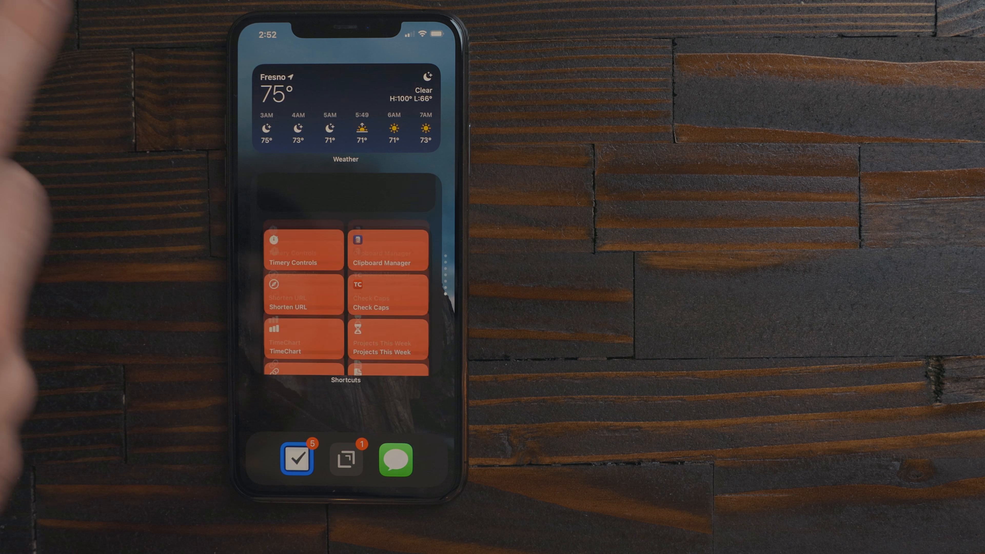
pyautogui.scroll(-3)
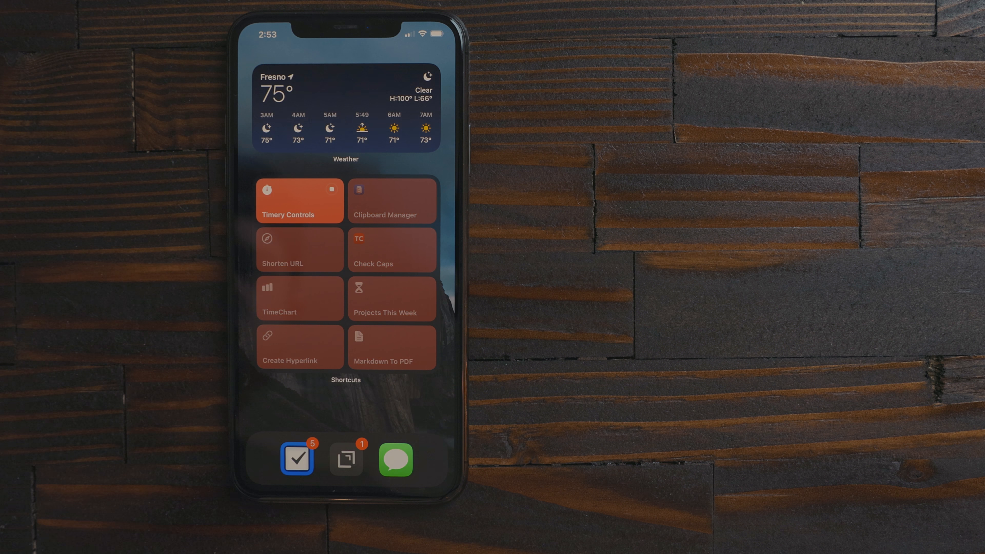
# - Run Add To Grocery List with 'Diet c' and New Calendar Event with 'Go to Zach's house at 7'
pyautogui.click(300, 200)
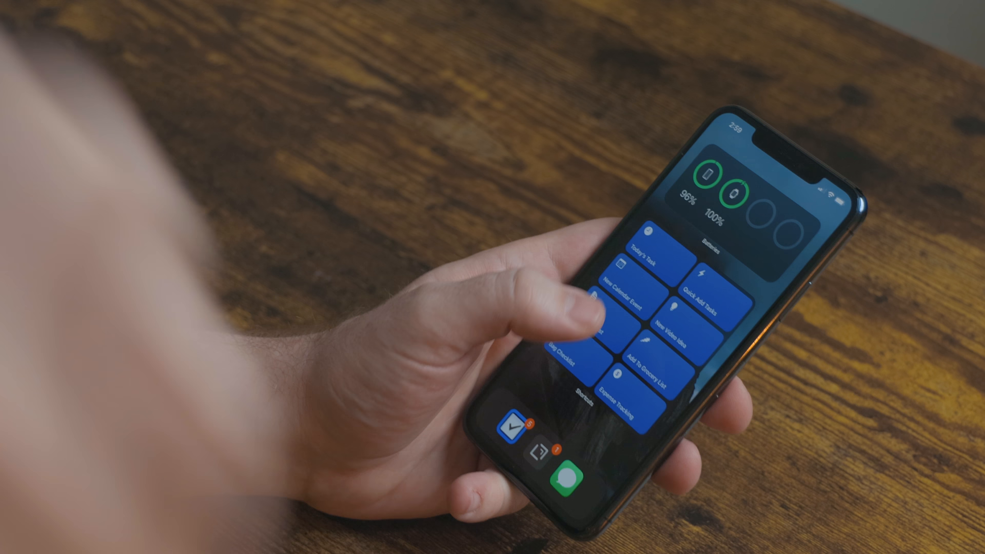
pyautogui.click(649, 369)
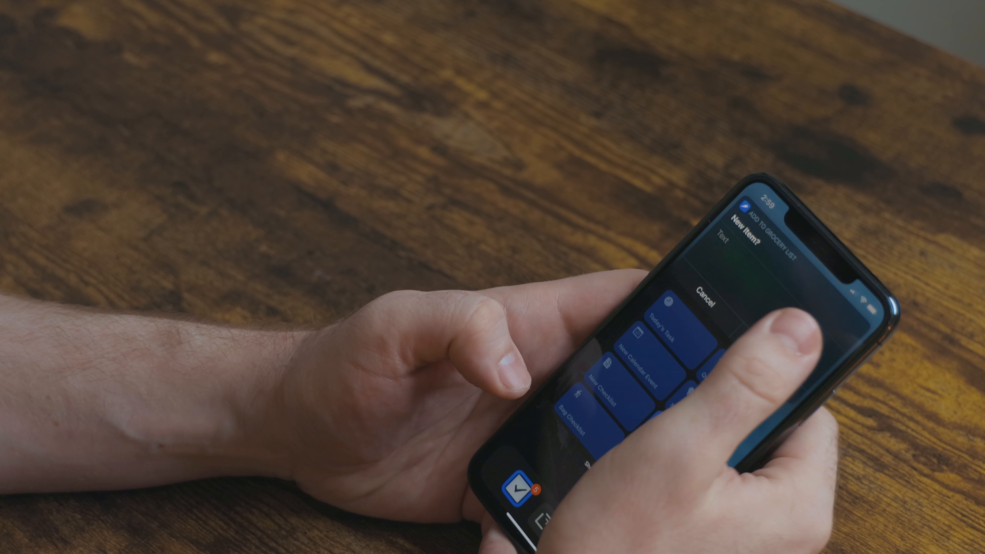
pyautogui.write('Diet c')
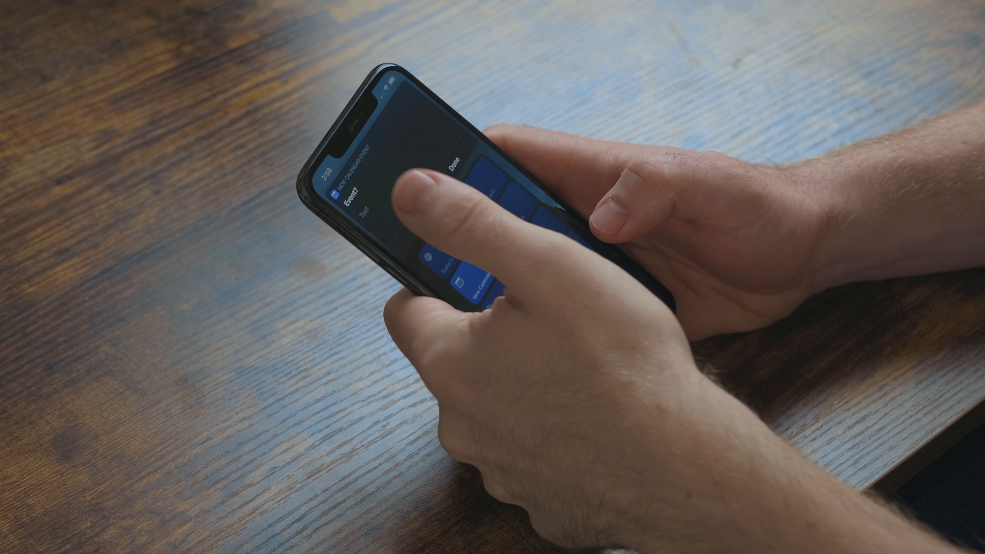
pyautogui.write("Go to Zach's house at 7")
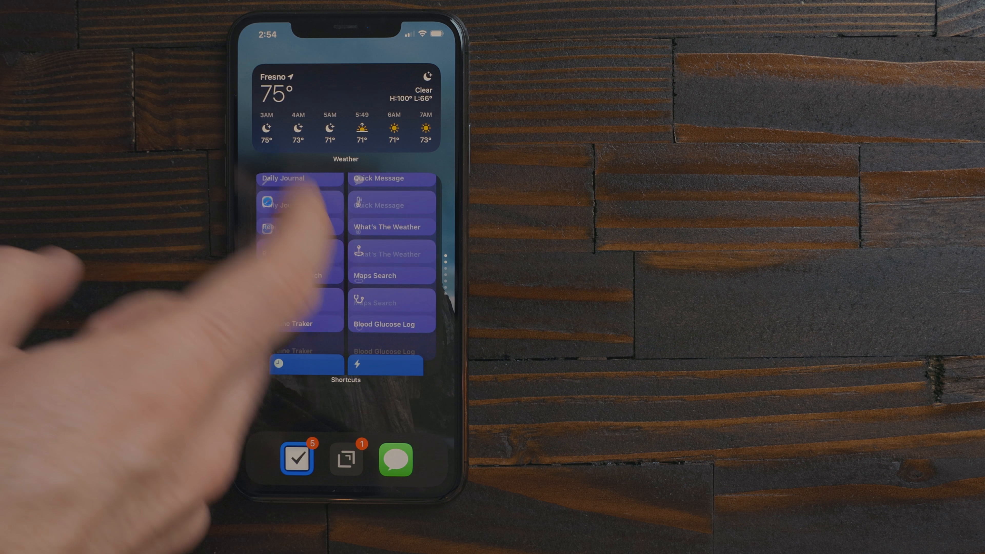
# - Run Quick Add Tasks and enter the new task 'Get p'
pyautogui.click(391, 201)
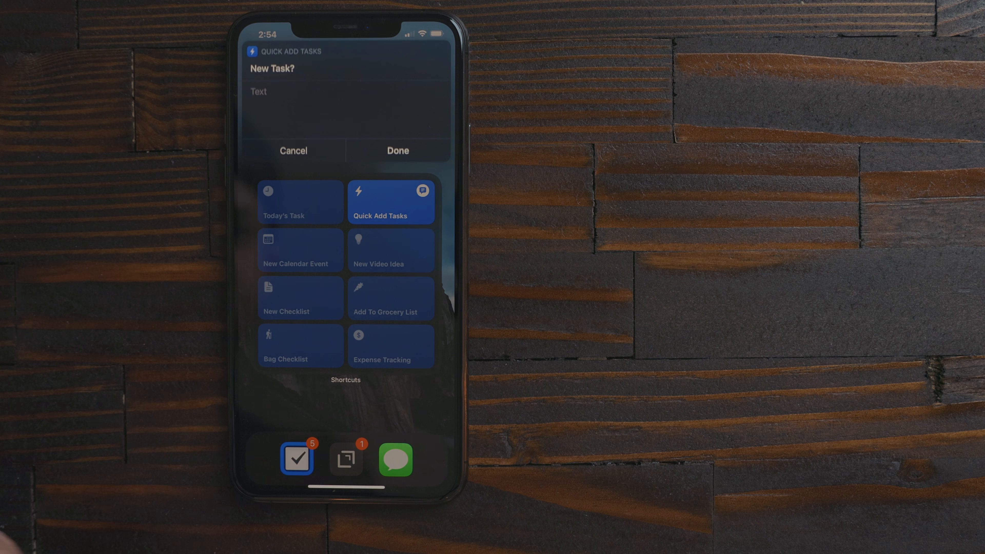
pyautogui.click(345, 110)
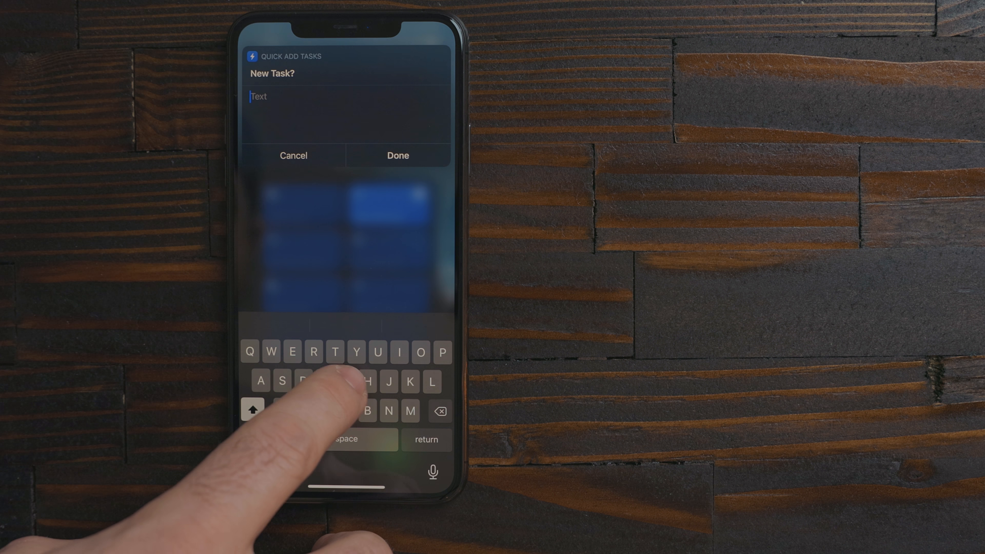
pyautogui.write('Get p')
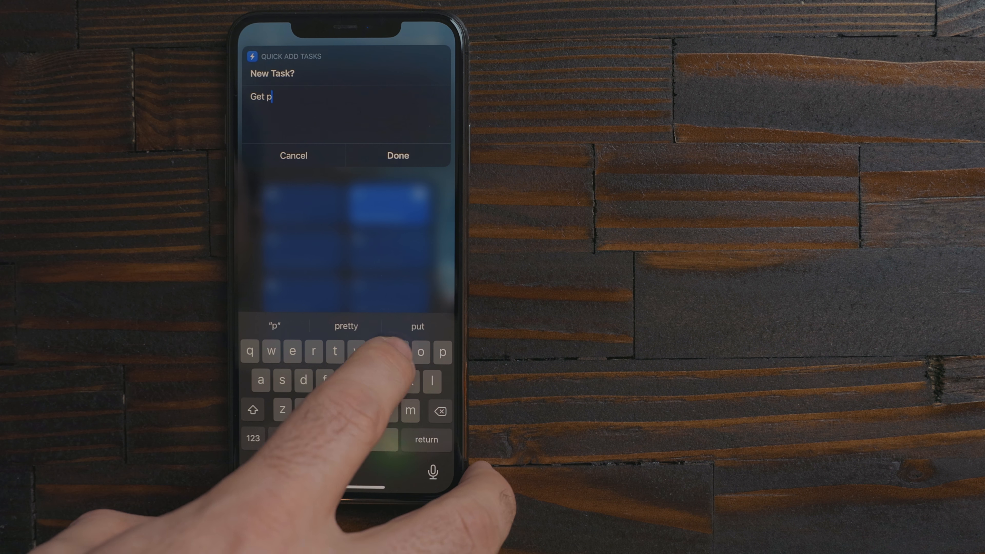
pyautogui.click(397, 155)
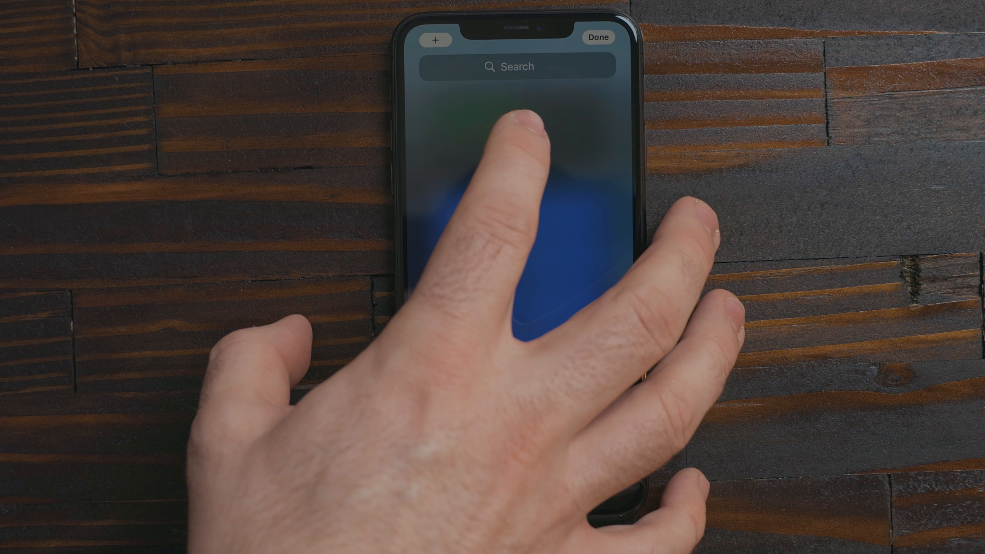
# - Browse the widget gallery past Reminders, Notes and Weather, ending in Things
pyautogui.click(434, 40)
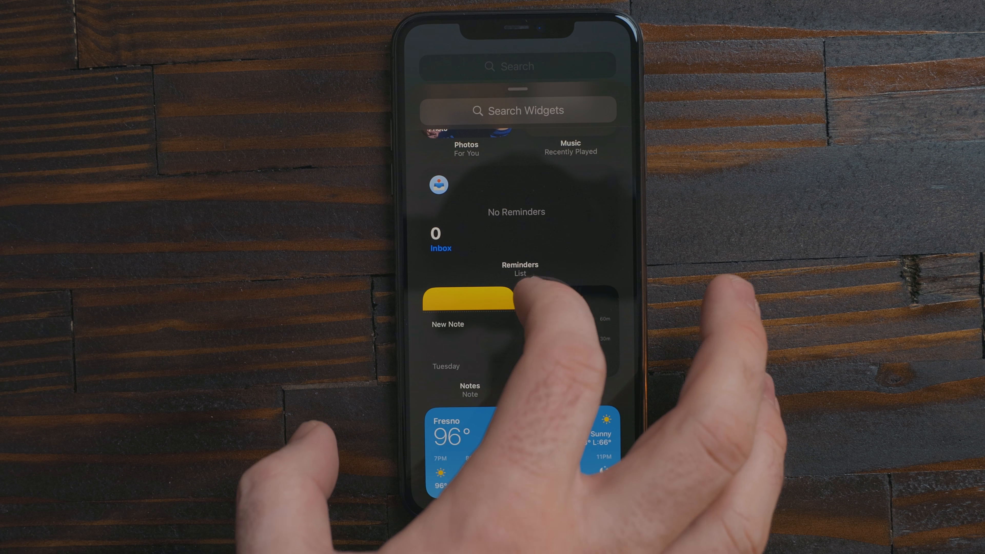
pyautogui.click(468, 301)
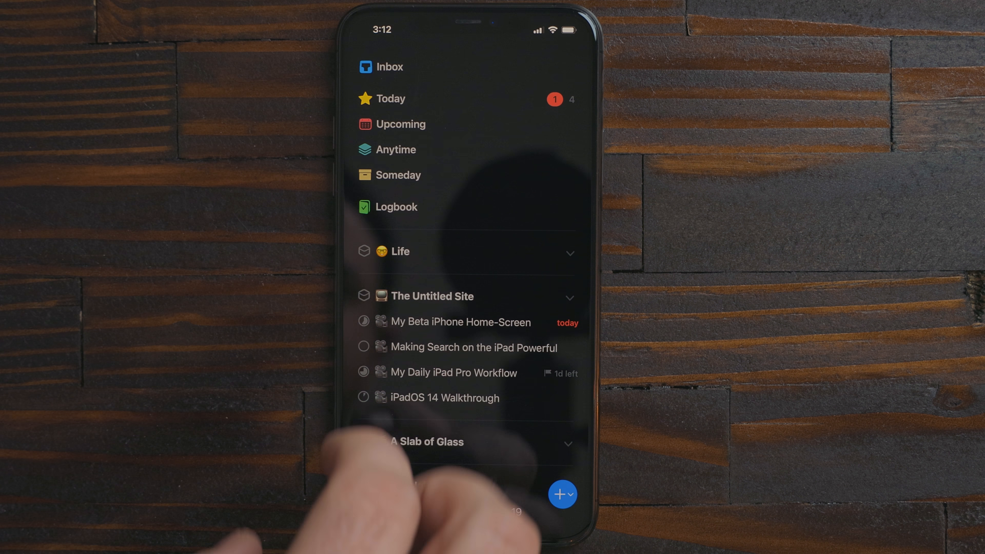
pyautogui.click(389, 98)
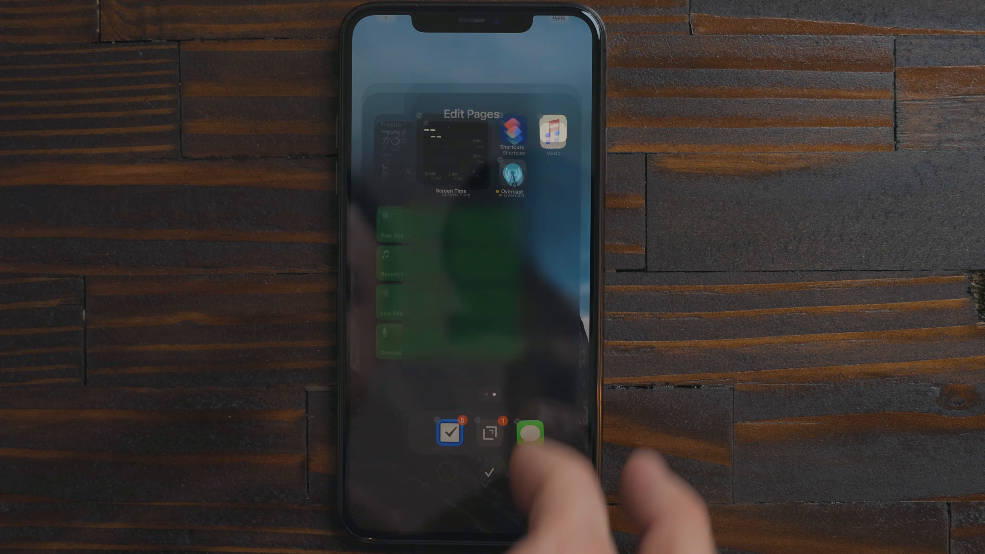
# - Uncheck an extra page in Edit Pages so one home screen page remains
pyautogui.click(489, 472)
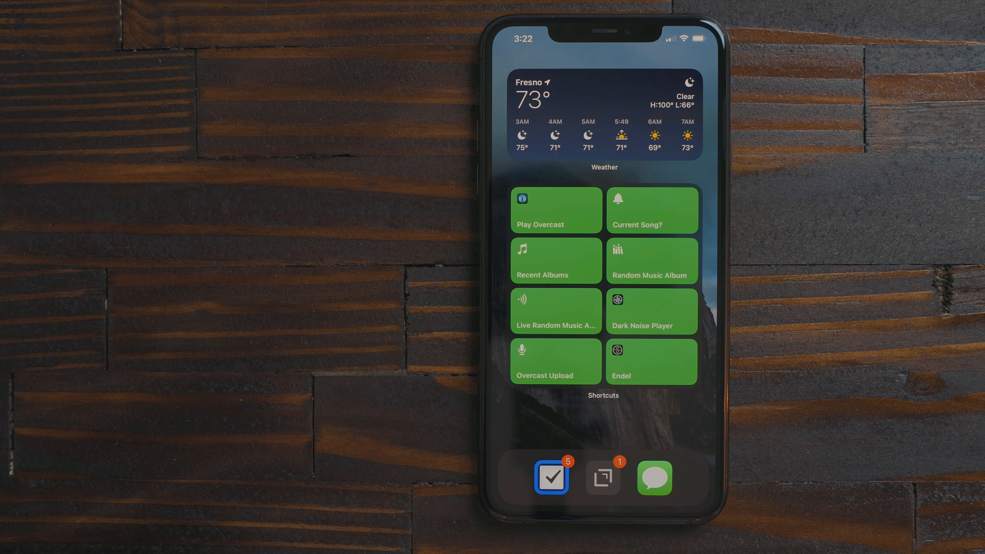
pyautogui.hscroll(-3)
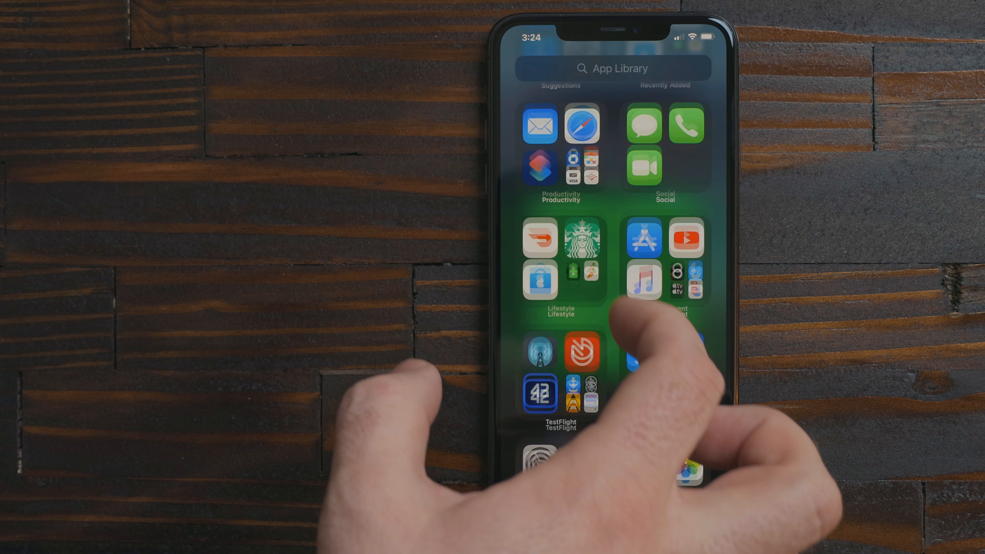
# - Scroll the App Library categories down through Utilities and return to Suggestions
pyautogui.scroll(-3)
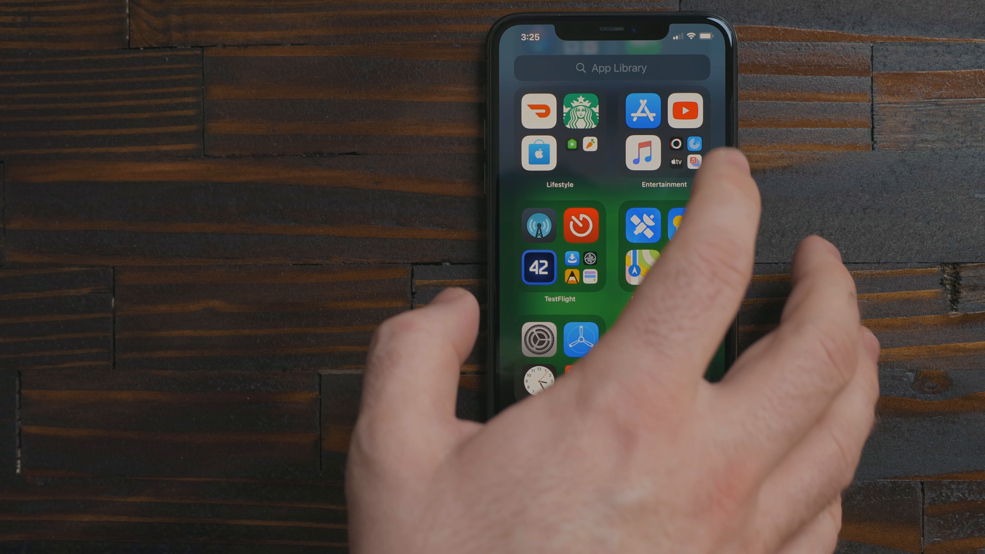
pyautogui.click(662, 153)
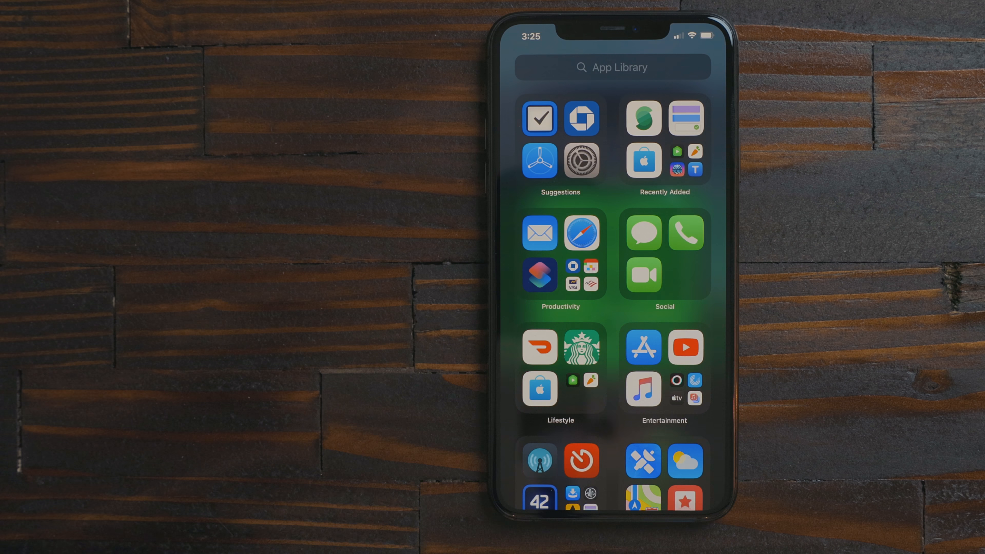
# - Show the App Library's A–Z list and filter it to apps starting with 'D'
pyautogui.click(612, 67)
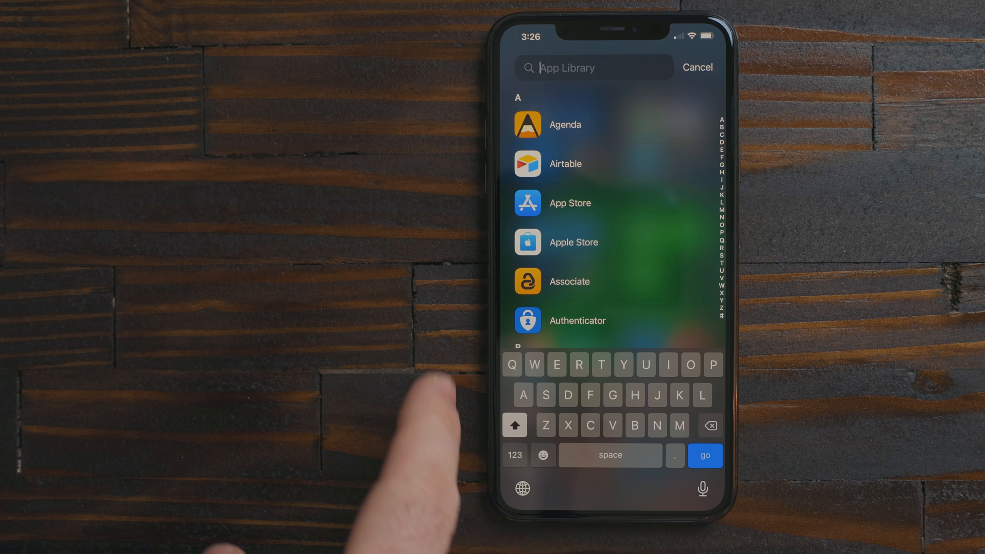
pyautogui.write('Daily Journal 1')
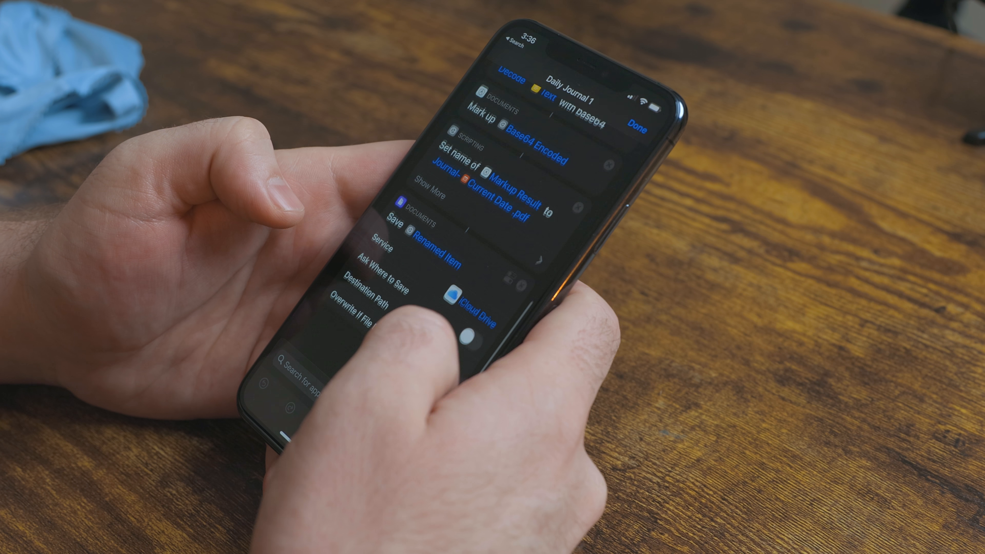
# - Scroll through the Daily Journal shortcut's Save-to-iCloud-Drive action
pyautogui.scroll(-3)
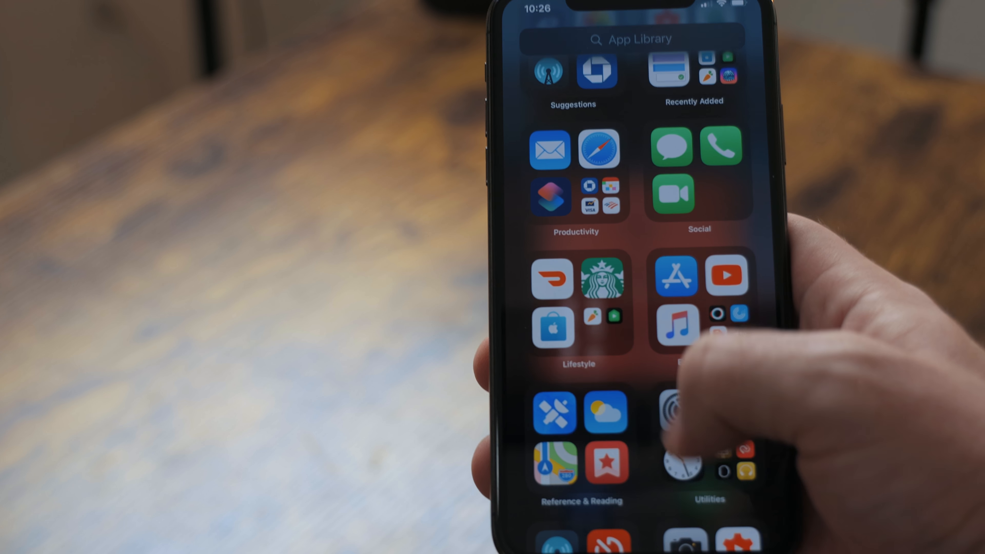
pyautogui.click(635, 39)
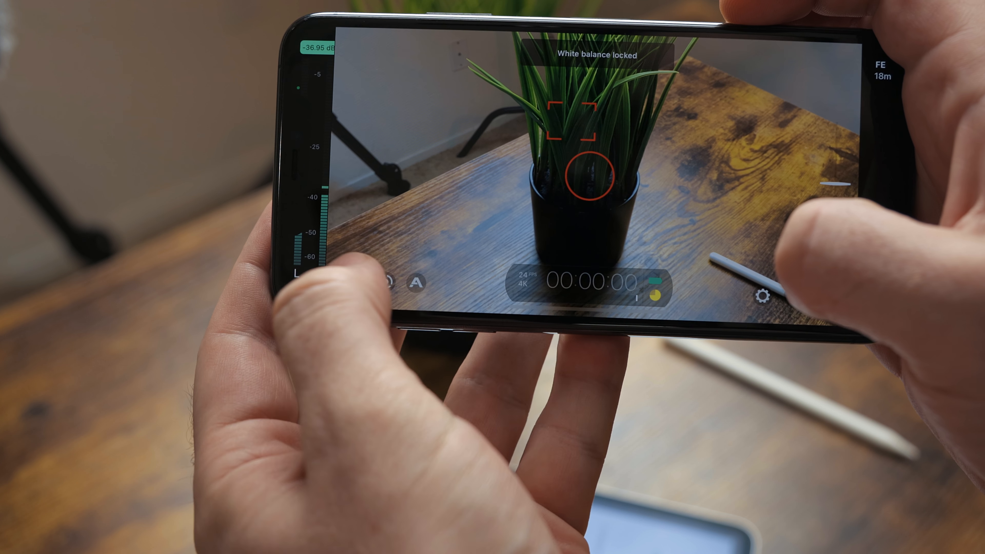
# - Set focus and exposure on the potted plant in Filmic Pro
pyautogui.click(422, 282)
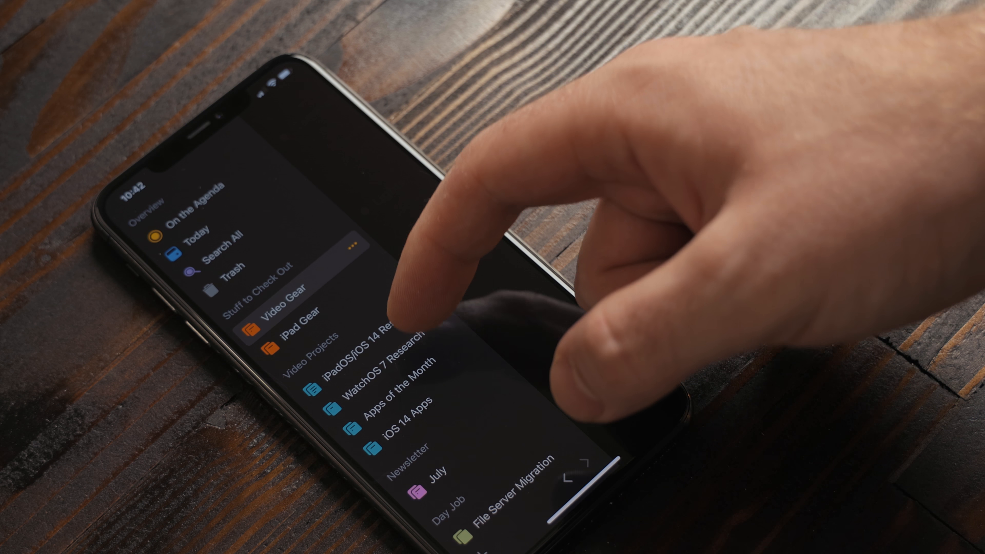
# - Browse the iOS 14 project's notes on widgets, App Library, Search, iMessage and Apple Pencil
pyautogui.click(405, 435)
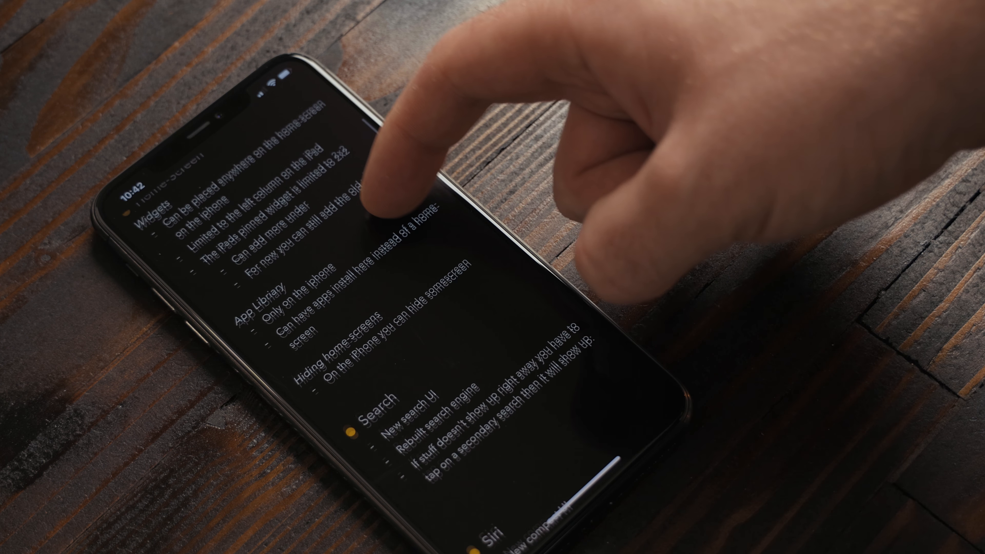
pyautogui.scroll(-3)
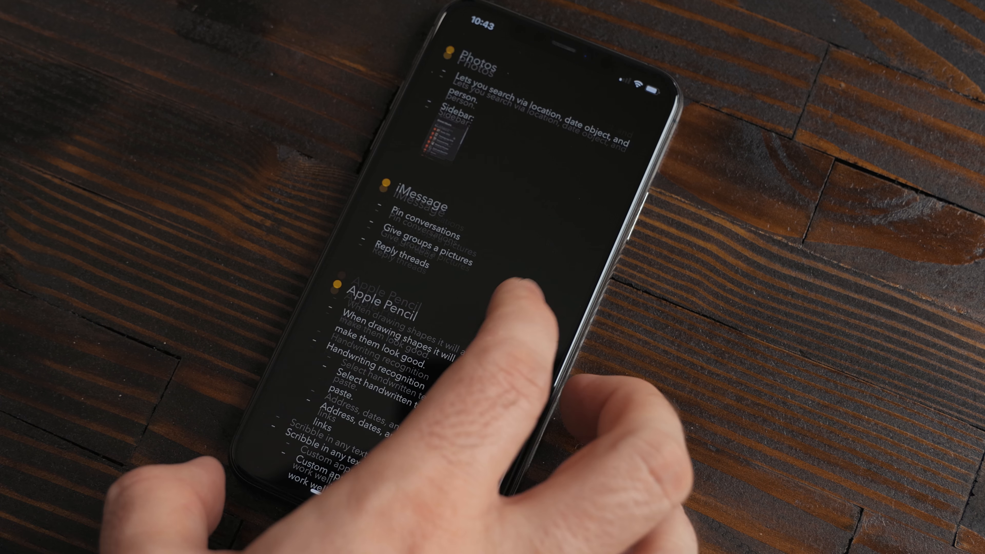
pyautogui.scroll(-3)
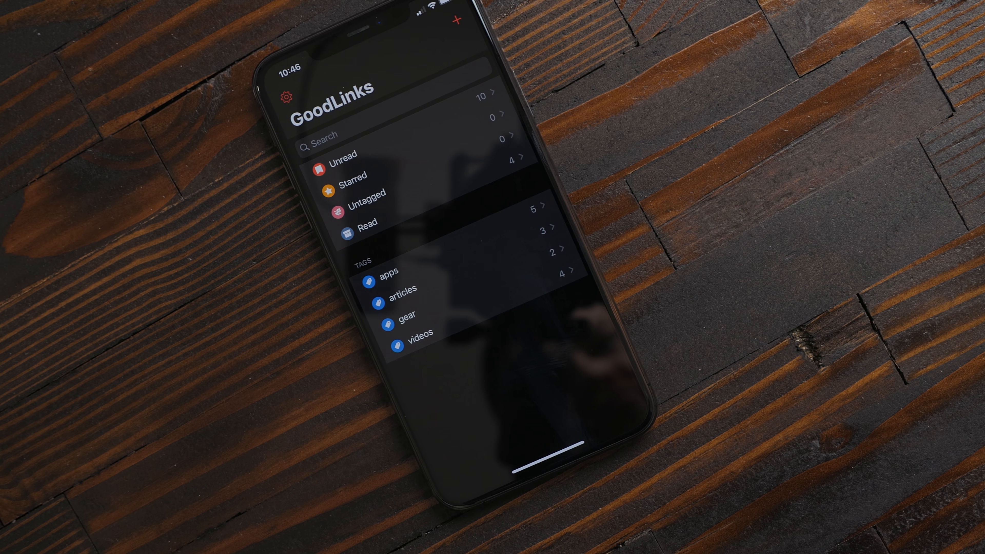
# - Filter GoodLinks to the articles tag and view the custom checklist article
pyautogui.click(399, 289)
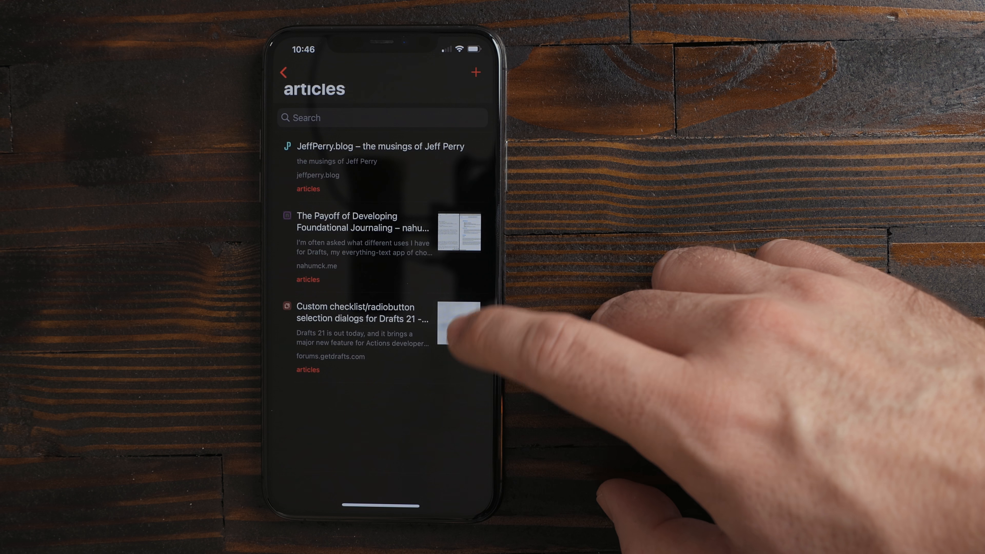
pyautogui.click(361, 222)
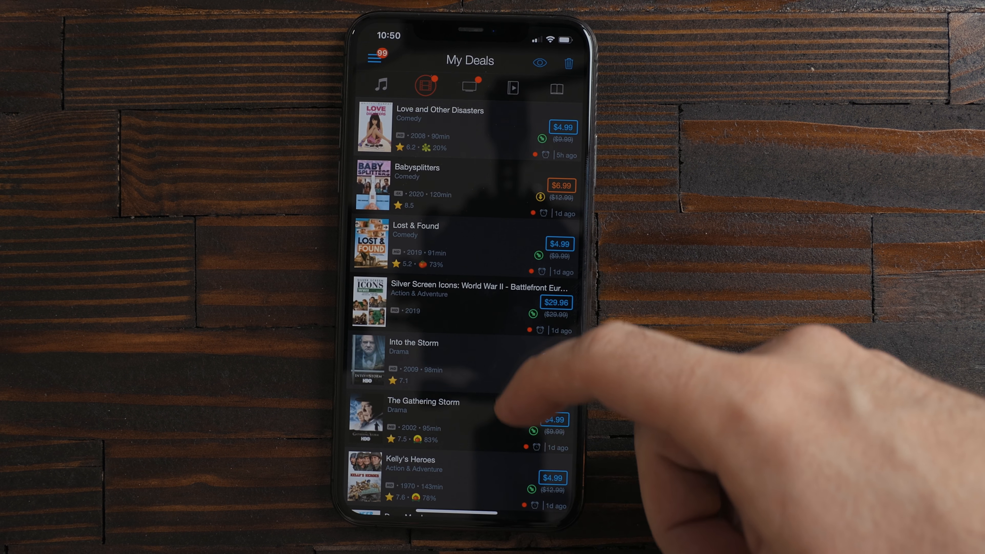
# - Find 1917 among My Deals and buy it for $9.99 through the iTunes Store sheet
pyautogui.scroll(-3)
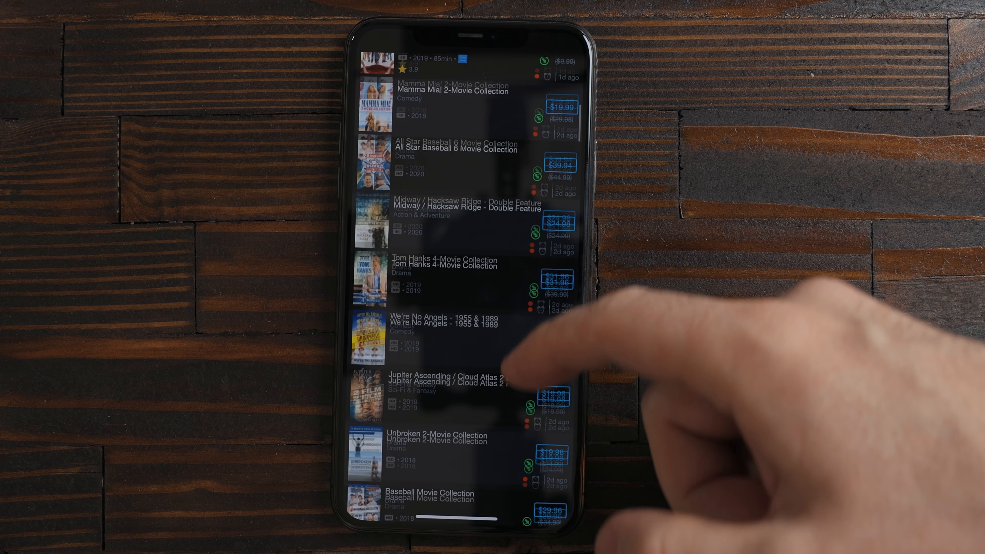
pyautogui.scroll(-3)
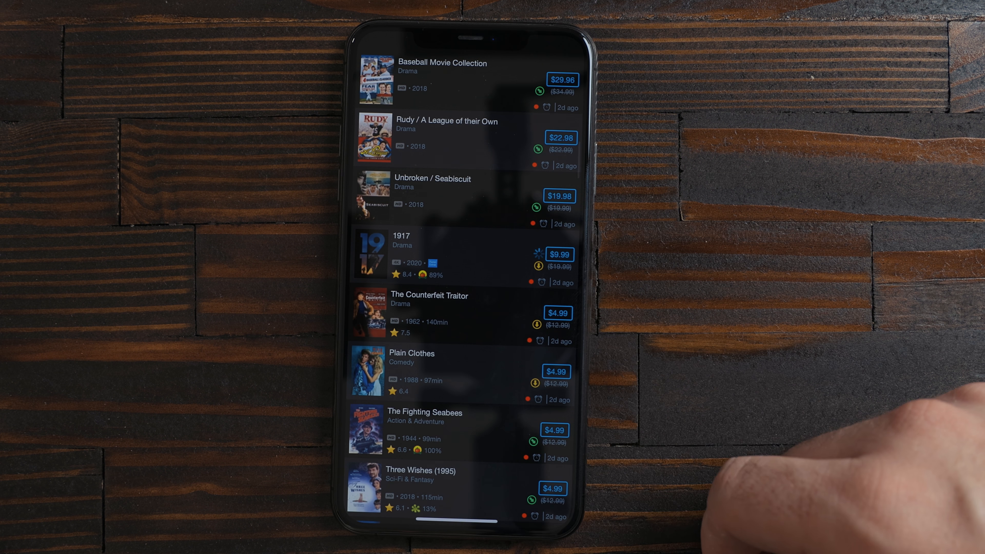
pyautogui.click(401, 256)
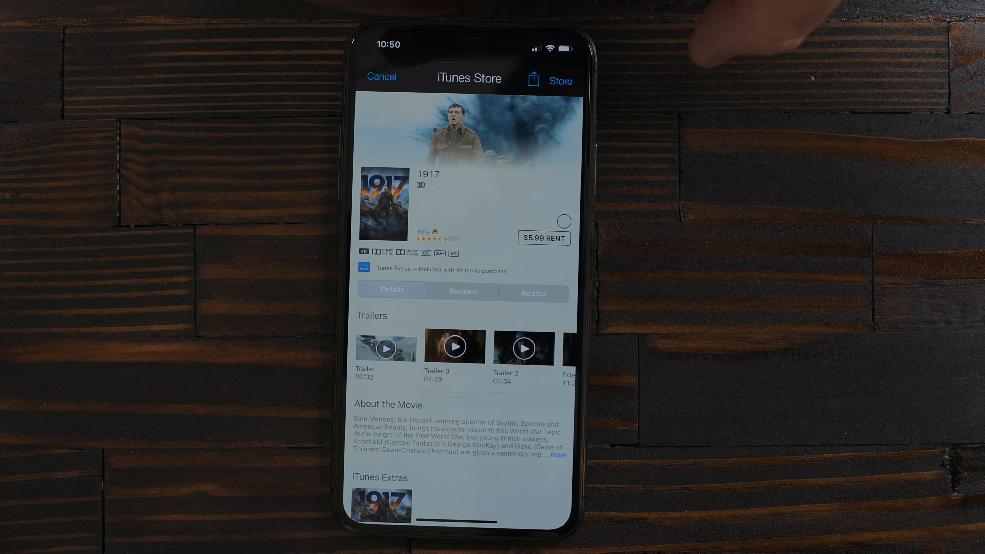
pyautogui.click(543, 238)
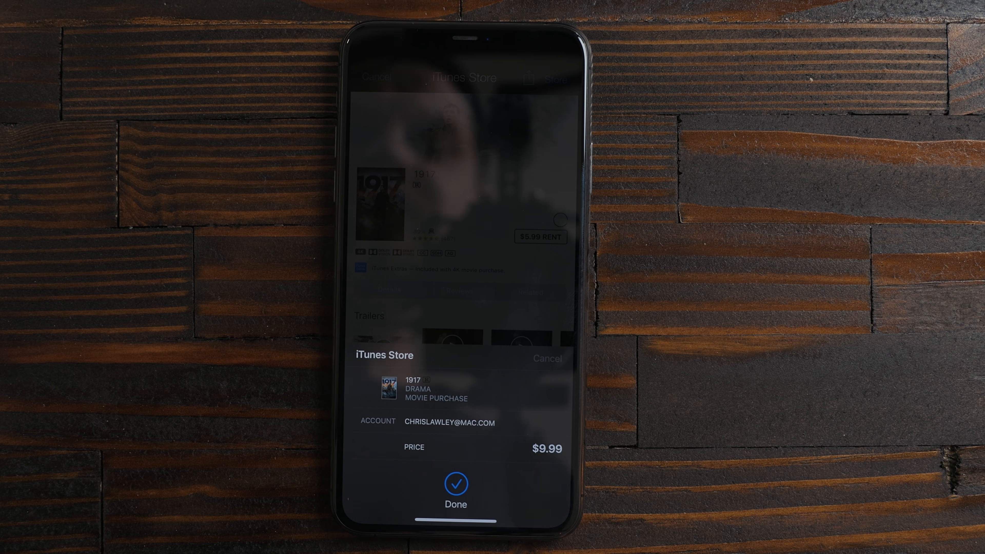
pyautogui.click(455, 490)
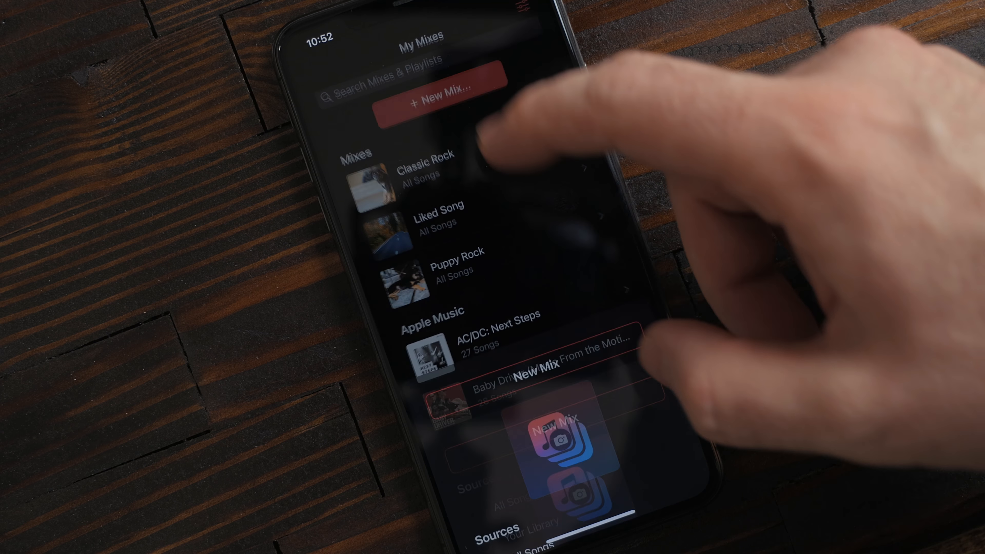
# - Create a new mix with a song source and enter 'ive' as the first rule's value
pyautogui.click(439, 101)
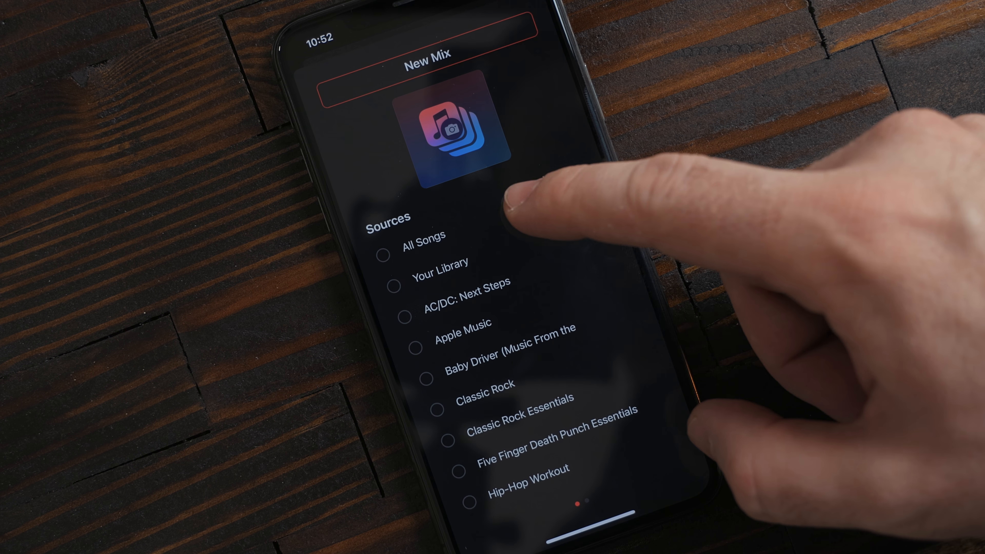
pyautogui.click(383, 255)
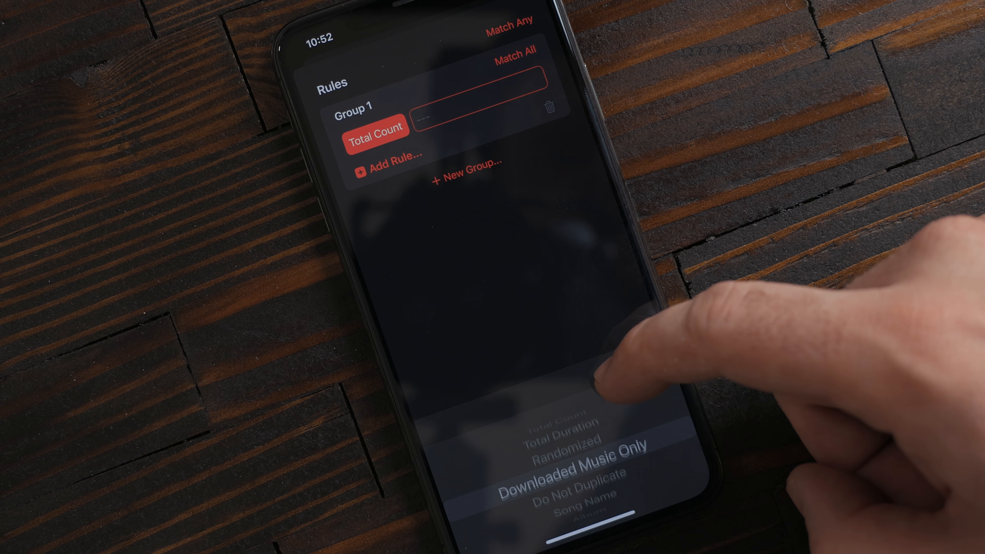
pyautogui.scroll(-3)
pyautogui.write('l')
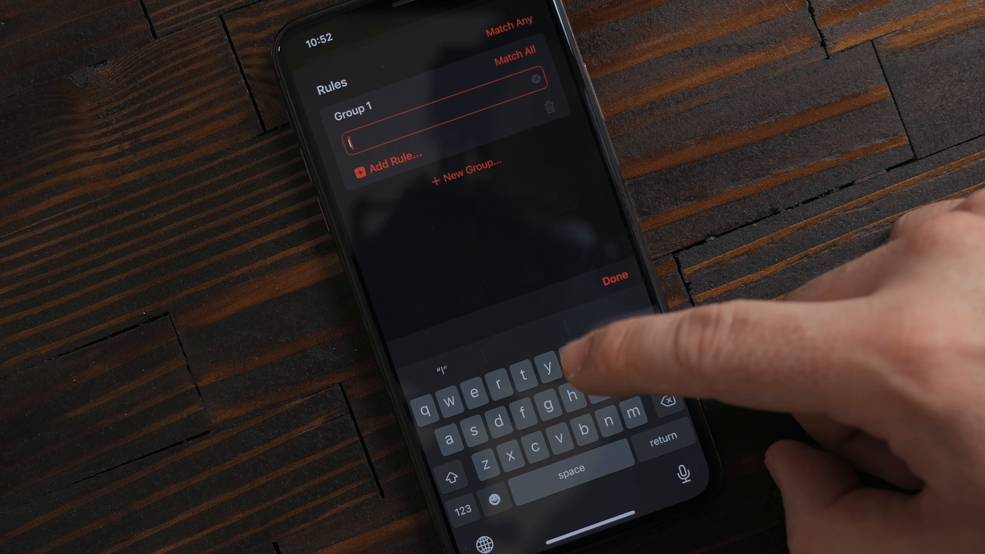
pyautogui.write('ive')
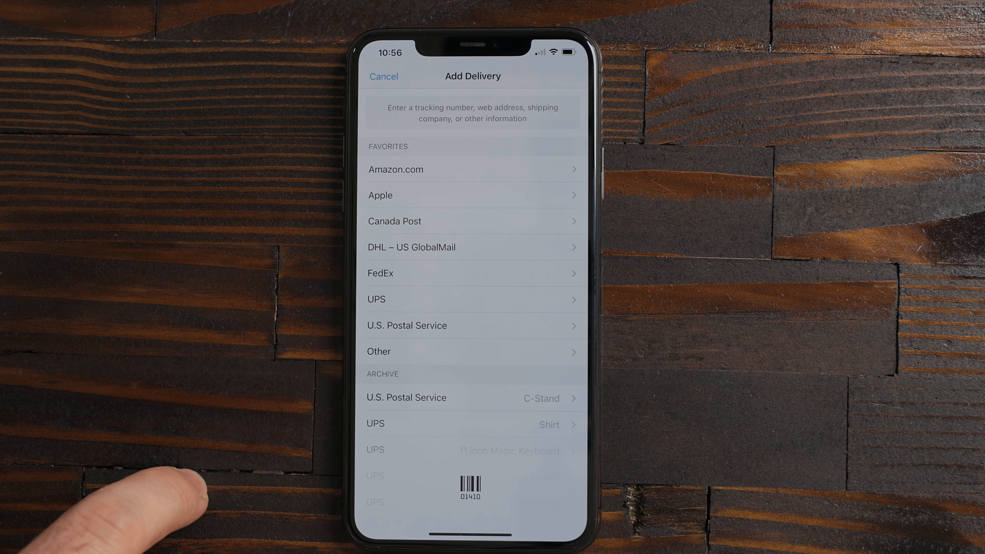
# - Cancel the Add Delivery form, then reach the Home Screen settings for new app downloads
pyautogui.click(383, 76)
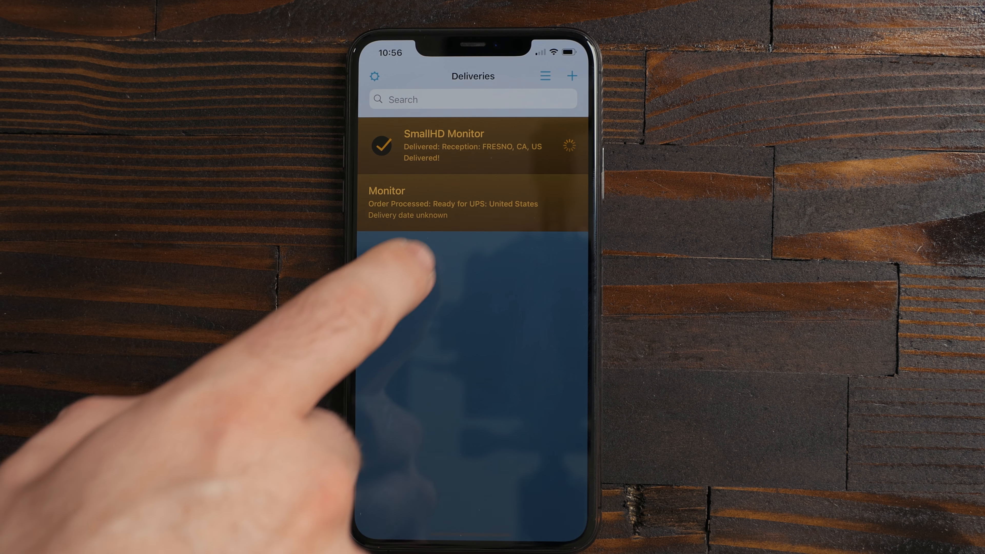
pyautogui.click(471, 146)
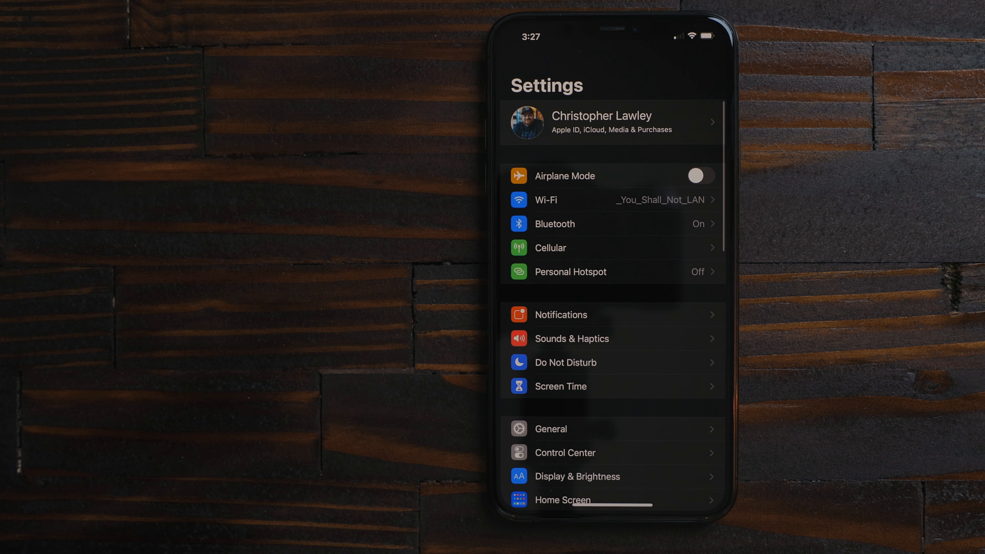
pyautogui.scroll(-3)
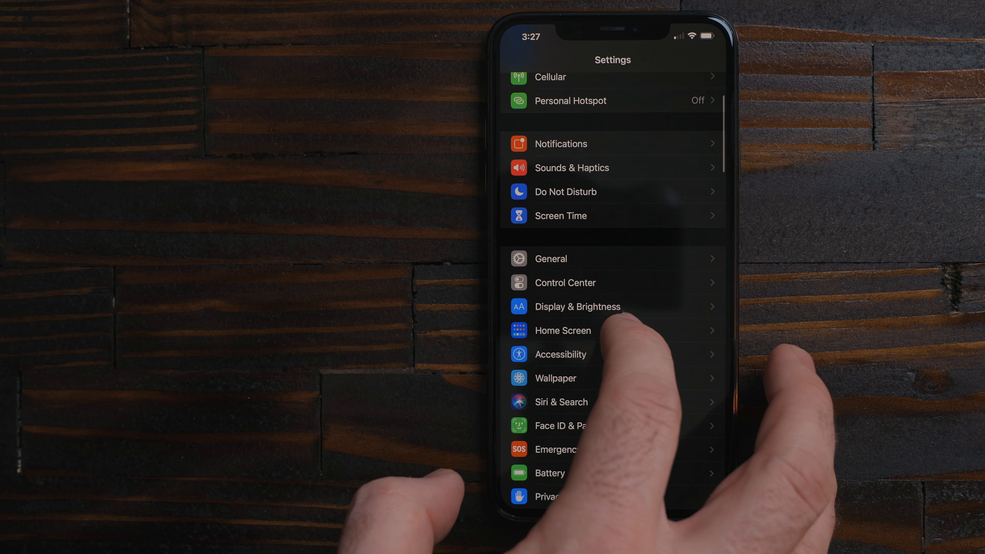
pyautogui.click(563, 331)
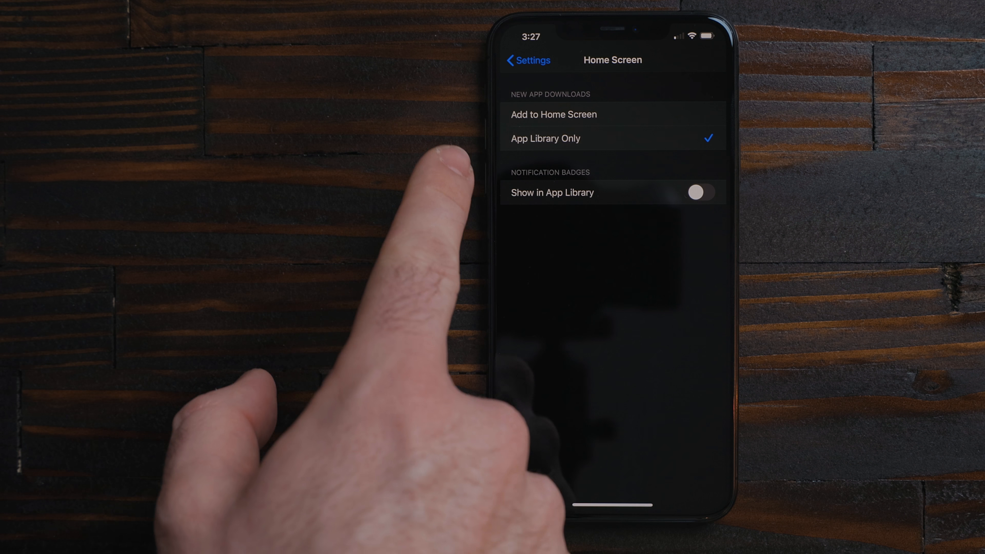